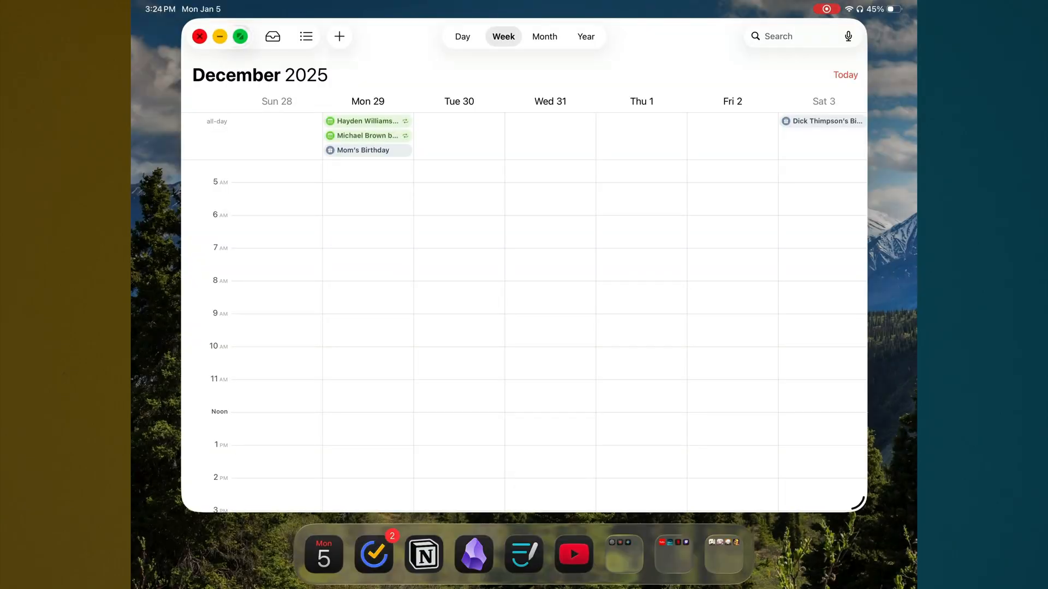
- Tile the Calendar week view to the left half of the screen
left_click(241, 36)
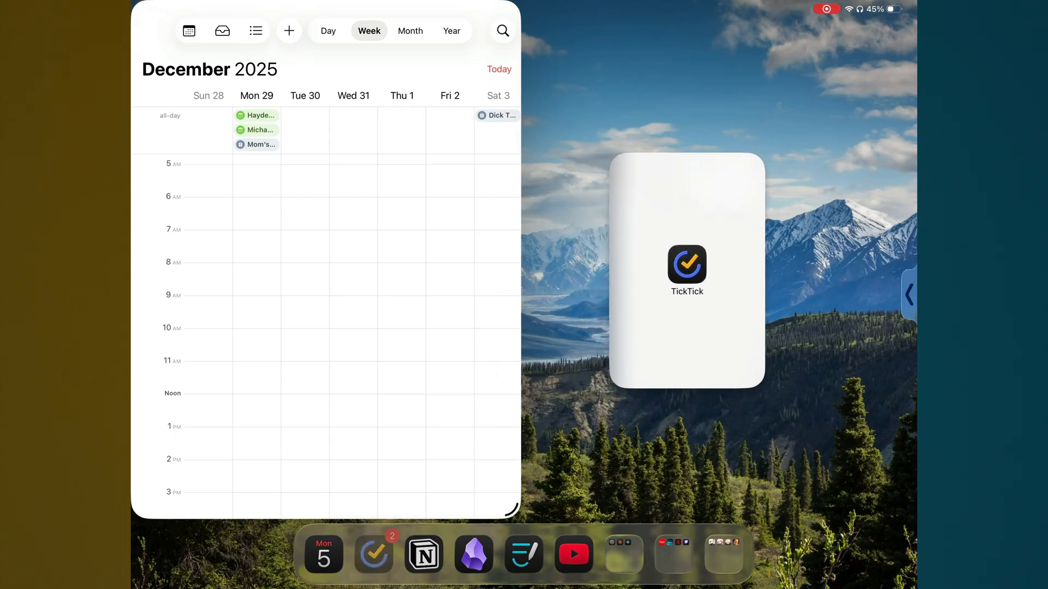
- Place TickTick's Today list in the right half beside Calendar
left_click(373, 554)
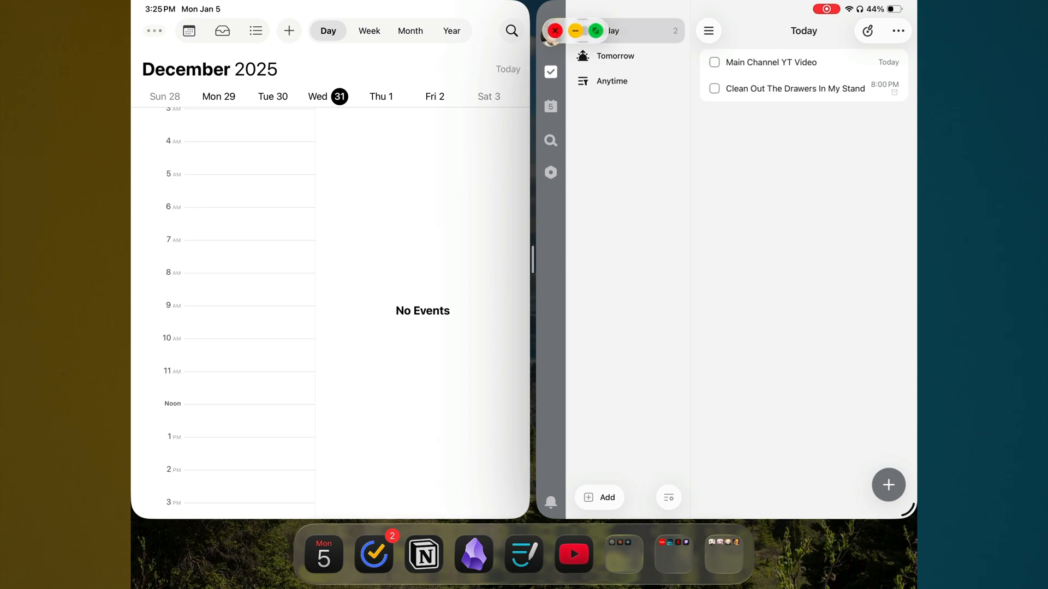
- Rearrange the split so Calendar sits above TickTick in a stacked layout
left_click(595, 30)
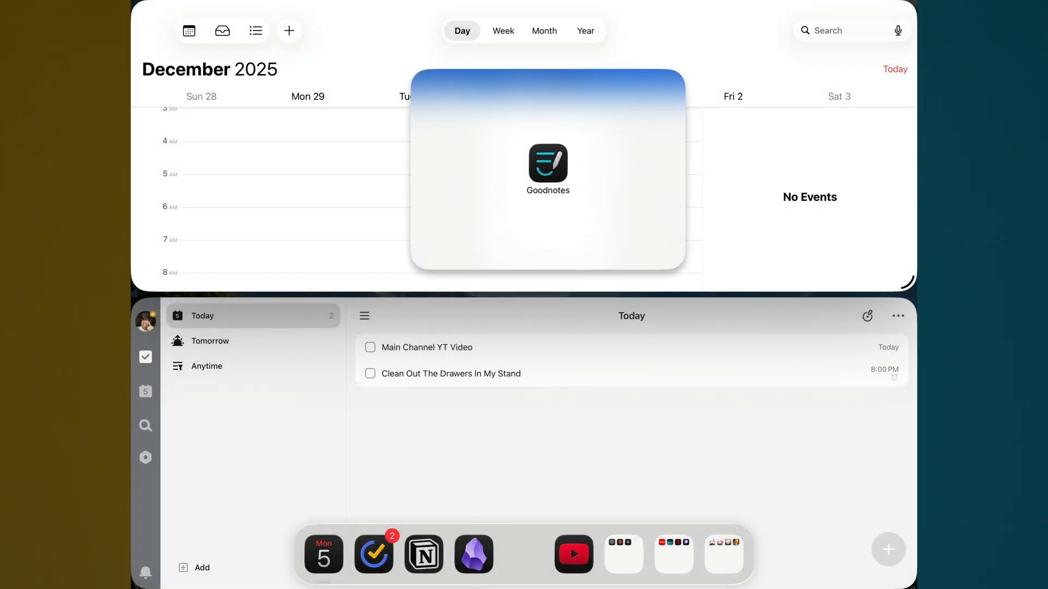
- Bring Goodnotes up as a floating window over the tiled Calendar and TickTick
left_click(547, 165)
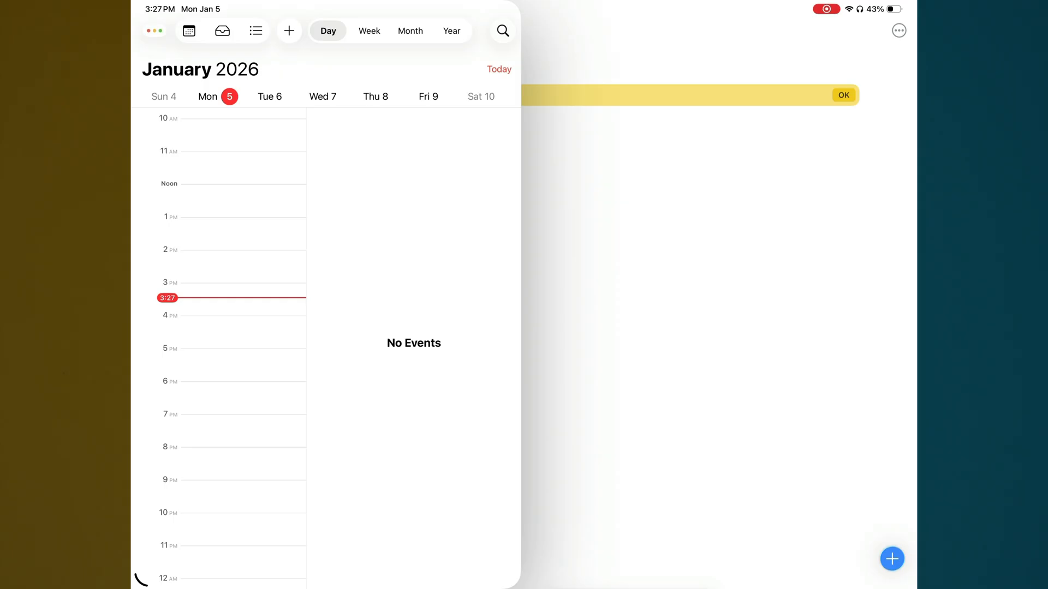
- Dismiss the yellow notice banner to continue into the Goodnotes welcome screen
left_click(844, 95)
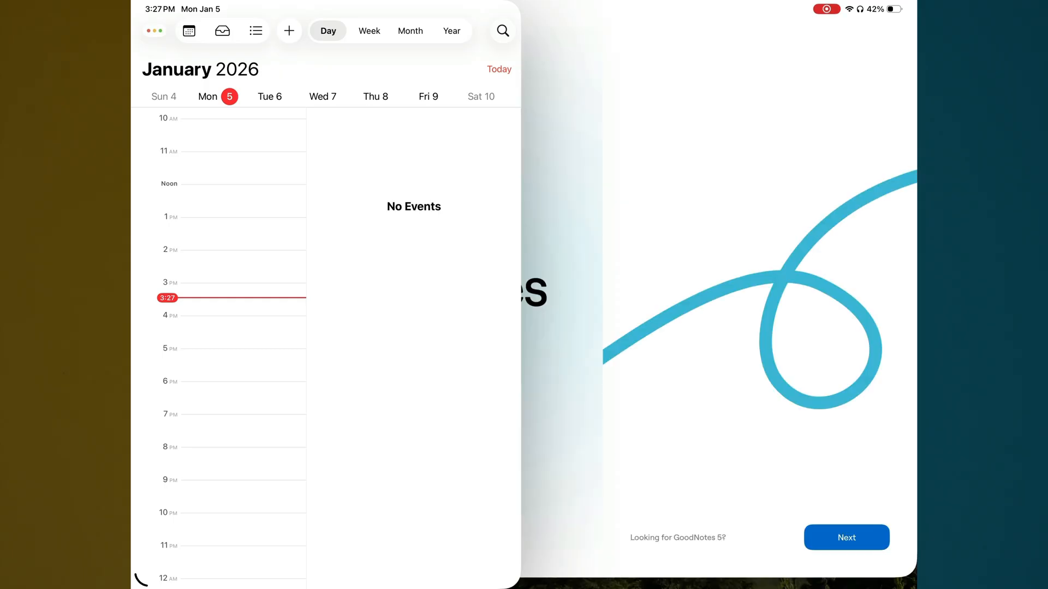